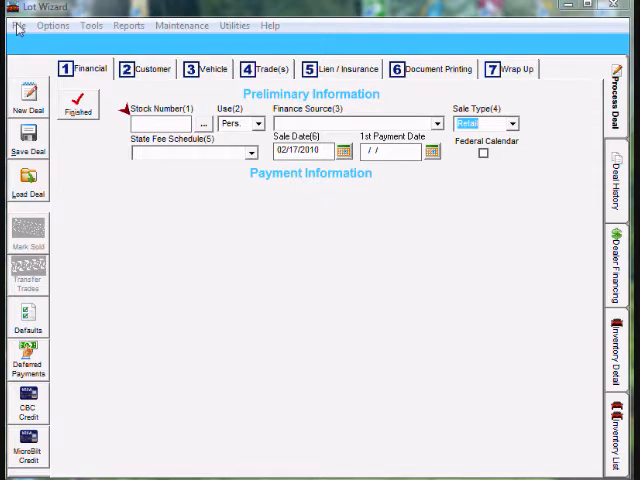
Set the default forms printer from the File menu and confirm the choice
{"action": "left_click", "coordinate": [18, 24]}
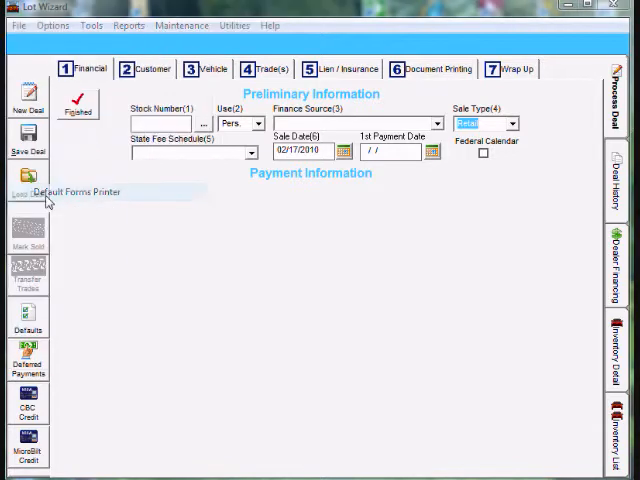
{"action": "left_click", "coordinate": [28, 196]}
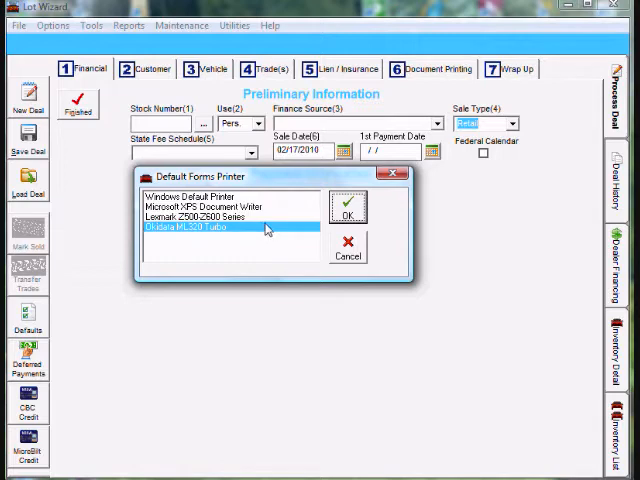
{"action": "left_click", "coordinate": [348, 210]}
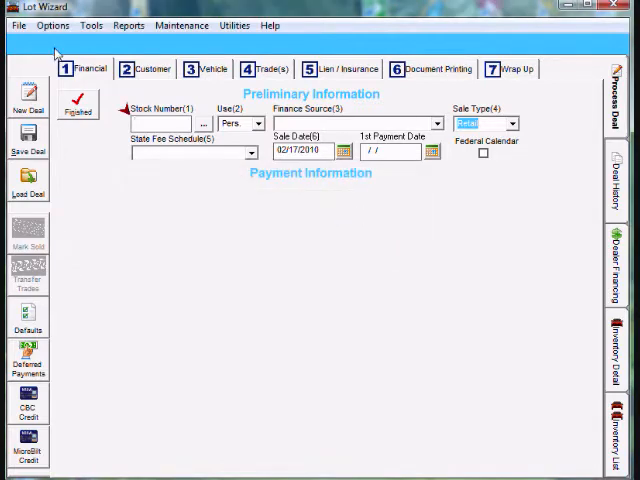
Set the default report printer from the File menu and confirm the choice
{"action": "left_click", "coordinate": [18, 24]}
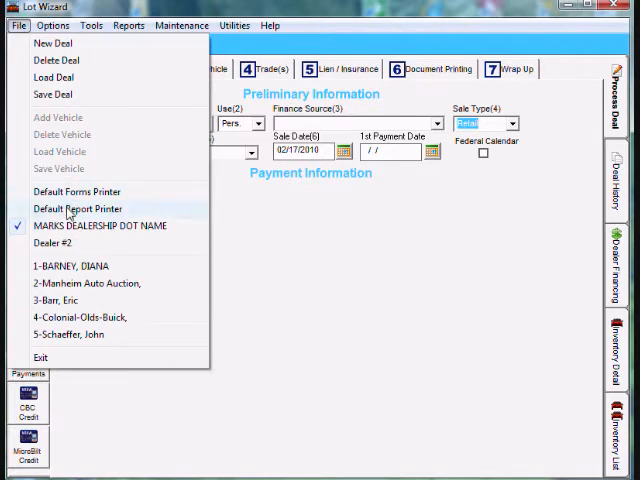
{"action": "left_click", "coordinate": [76, 208]}
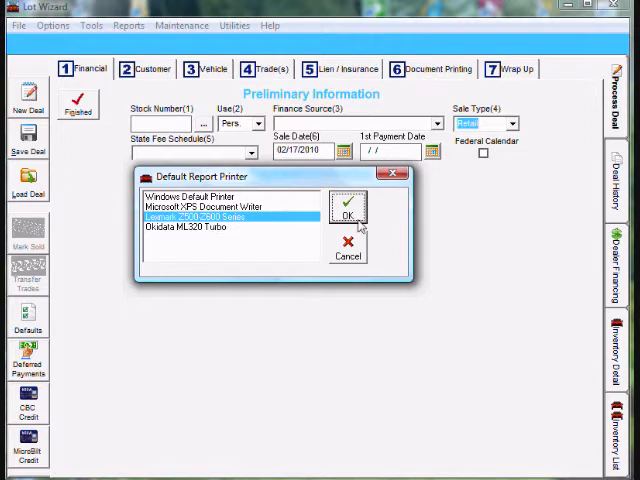
{"action": "left_click", "coordinate": [348, 212]}
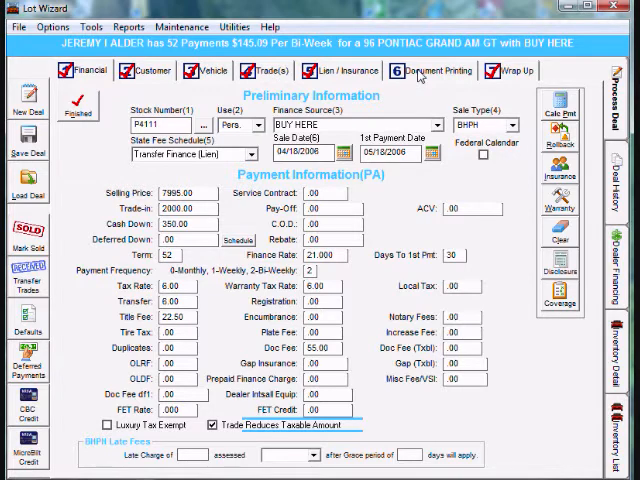
Start the Buyers Choice Warranty BC-1112 form from Document Printing with the Standard plan
{"action": "left_click", "coordinate": [430, 72]}
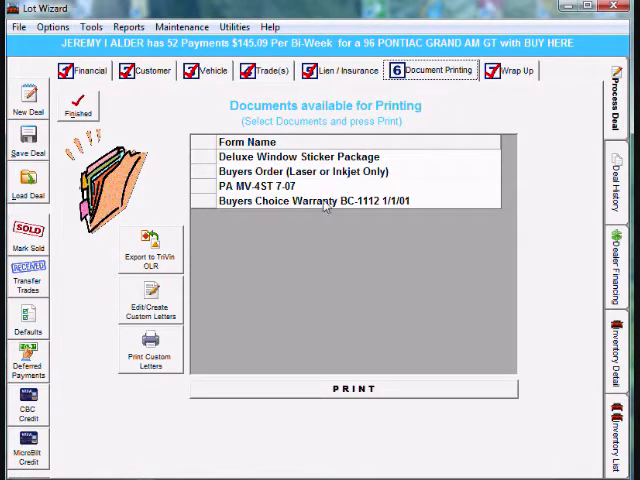
{"action": "mouse_move", "coordinate": [320, 210]}
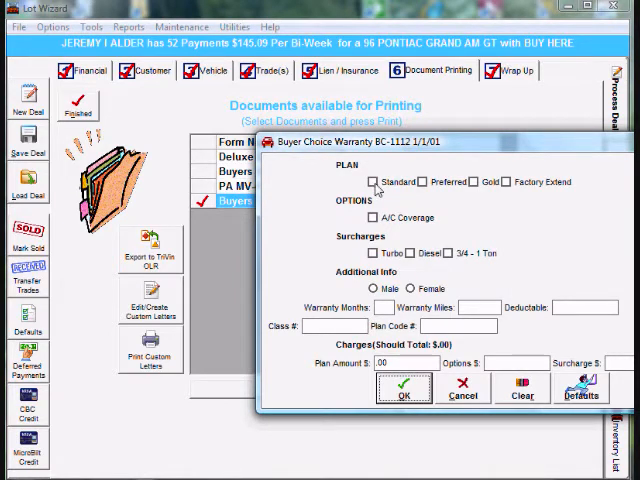
{"action": "left_click", "coordinate": [374, 182]}
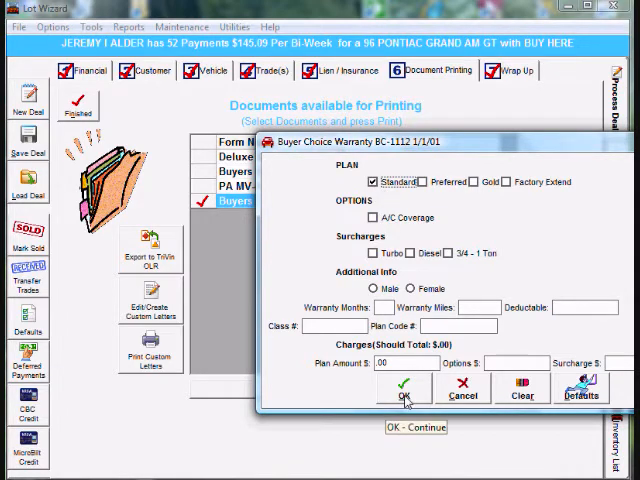
Accept the warranty details and confirm the 'Align on line below Name' print prompt
{"action": "left_click", "coordinate": [406, 390]}
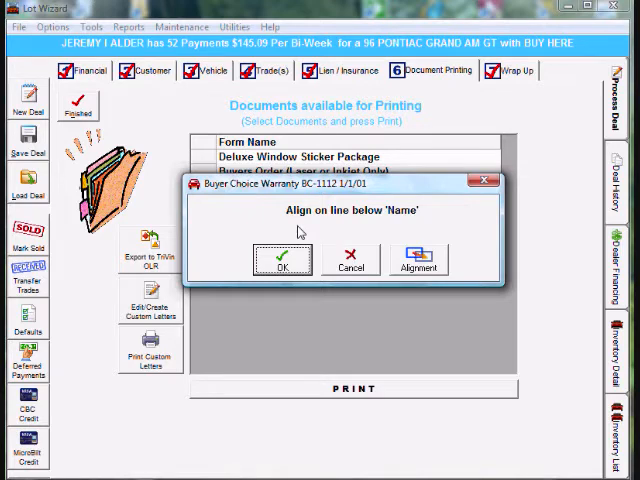
{"action": "mouse_move", "coordinate": [296, 228]}
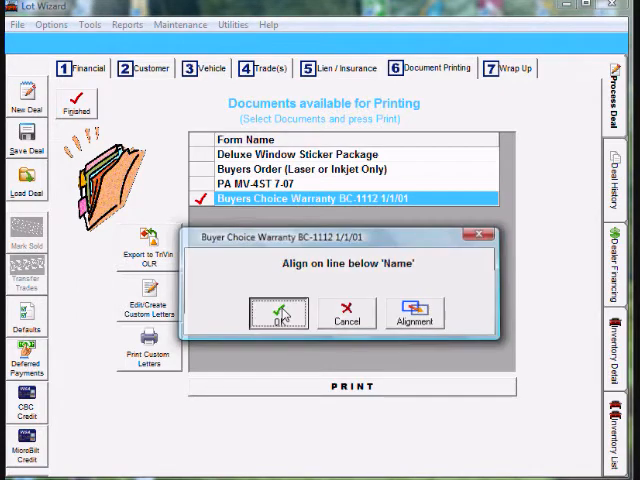
{"action": "left_click", "coordinate": [278, 312]}
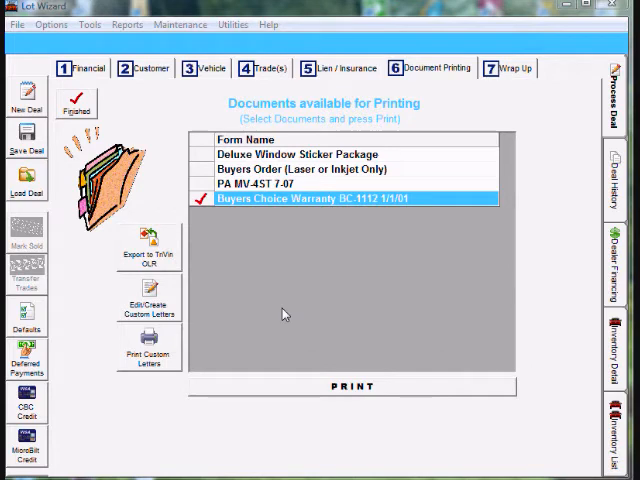